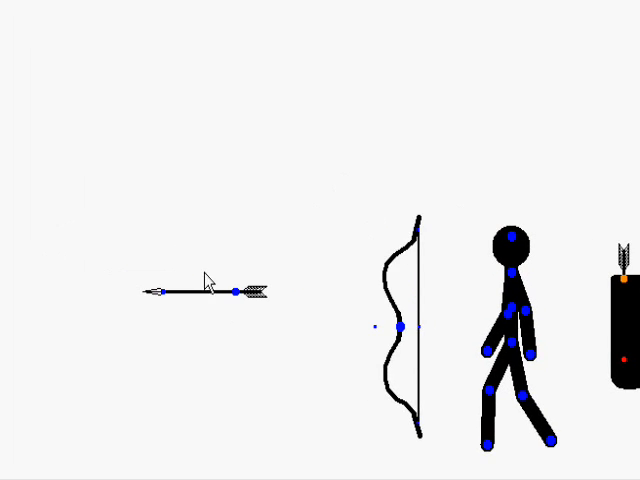
# Place the stick figure, bow, arrow and target in an archery scene on the stage.
pyautogui.click(68, 300)
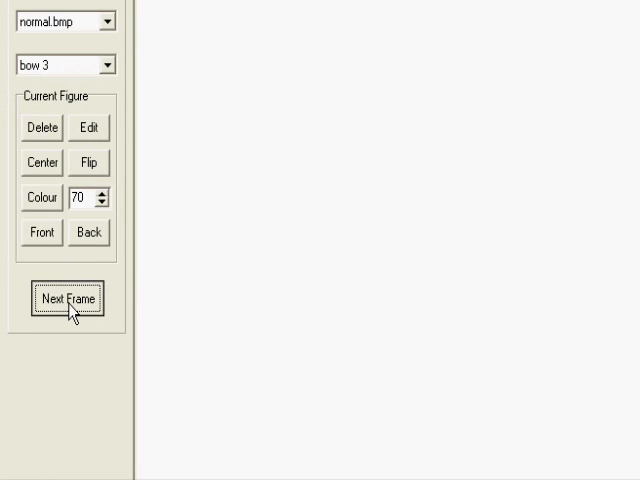
# Store the archer's current bow-drawing pose as a new animation frame.
pyautogui.click(67, 299)
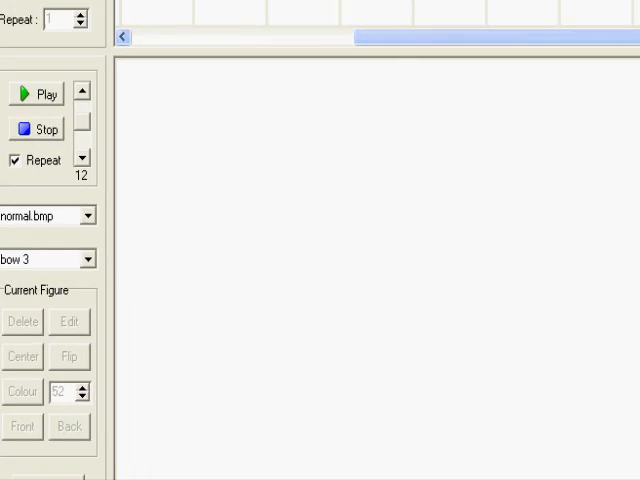
# Play the looping animation of the kneeling archer shooting the arrow.
pyautogui.click(37, 93)
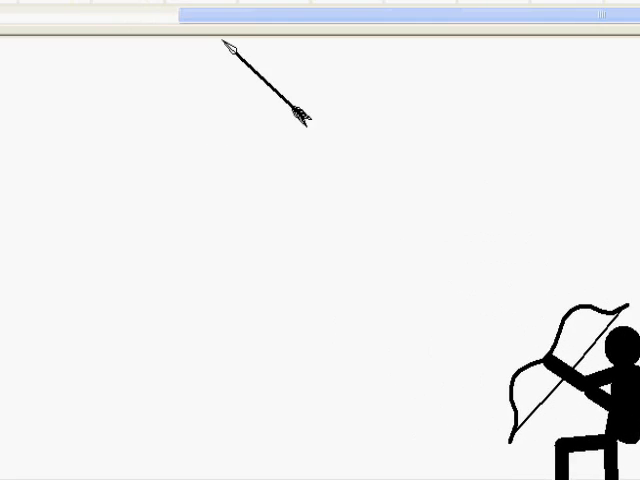